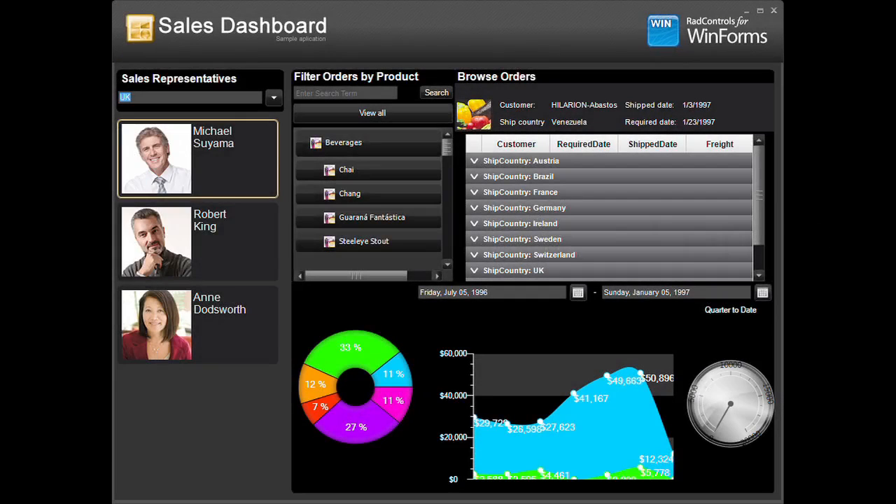
Switch to the second and third sales reps, filter orders by 'tofu', and pick the USA region
left_click(198, 241)
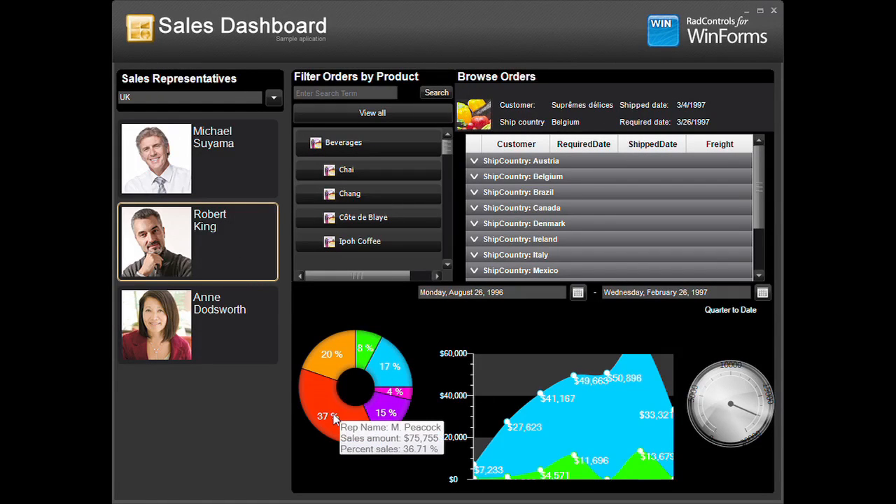
left_click(197, 324)
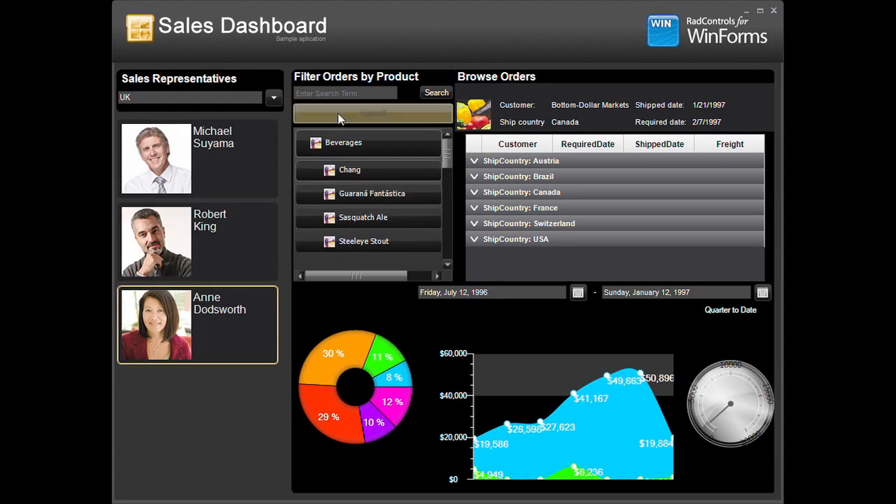
type("tofu")
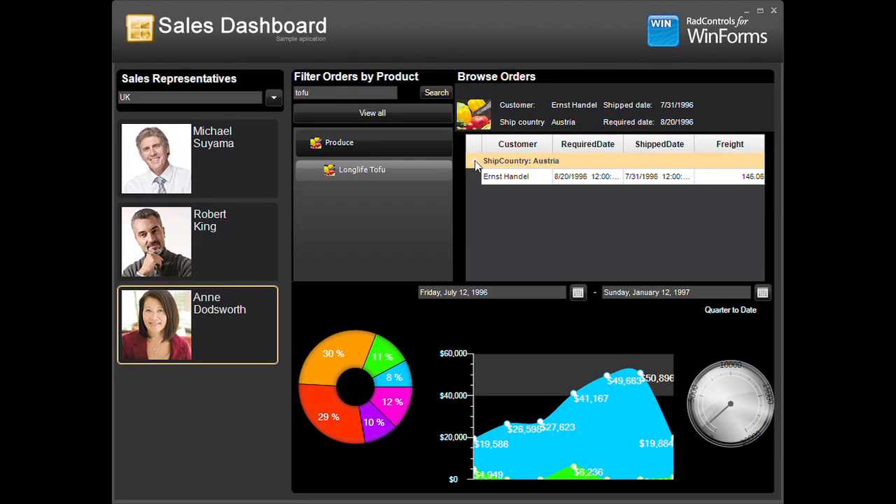
left_click(273, 97)
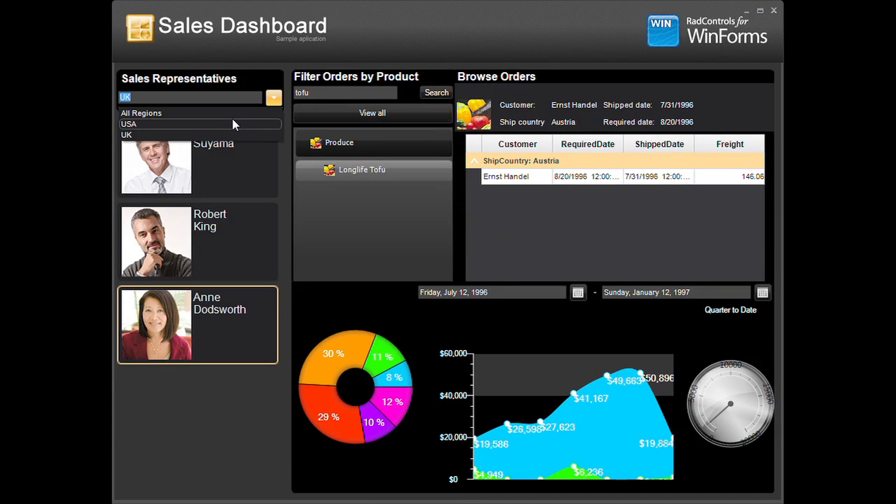
left_click(128, 123)
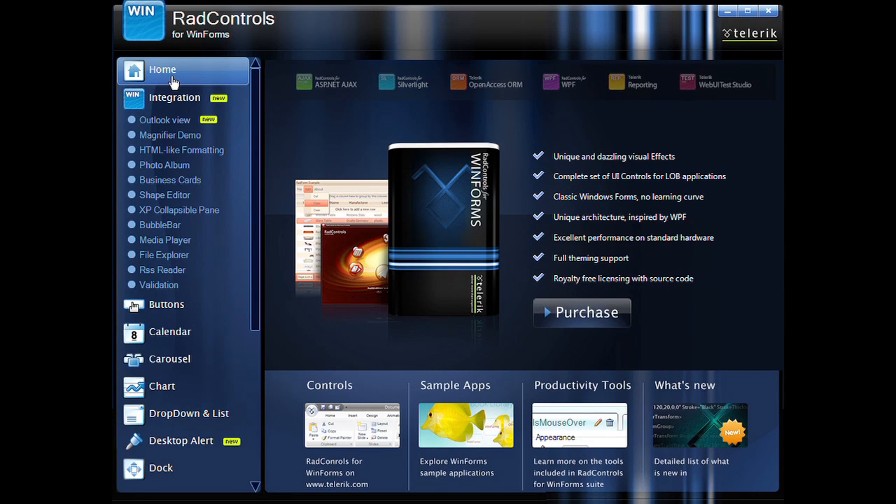
Open the Magnifier Demo, BubbleBar and Photo Album examples
left_click(169, 135)
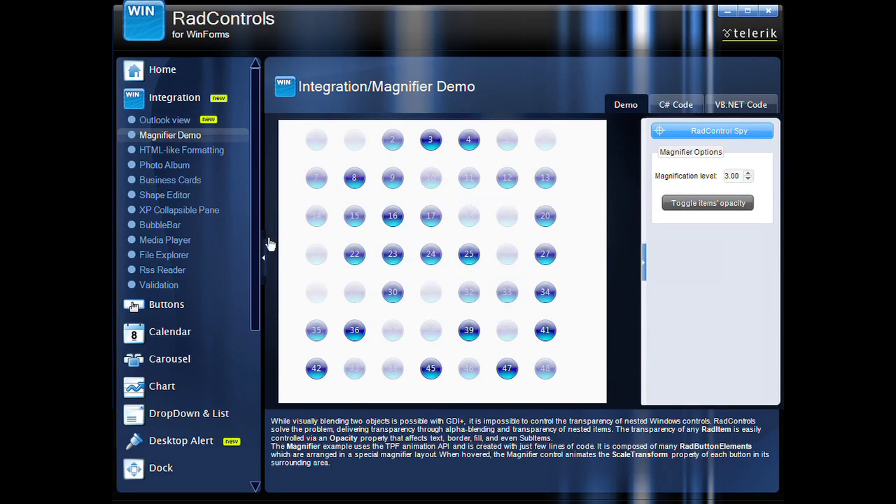
left_click(159, 225)
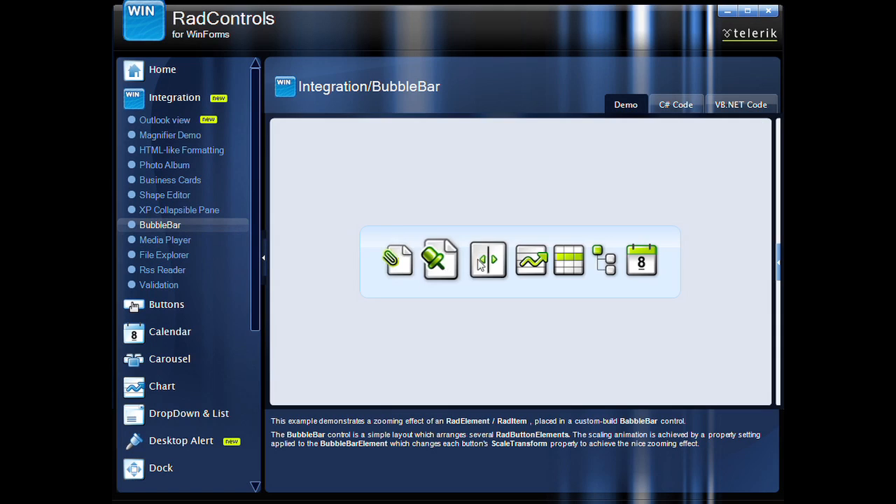
mouse_move(196, 192)
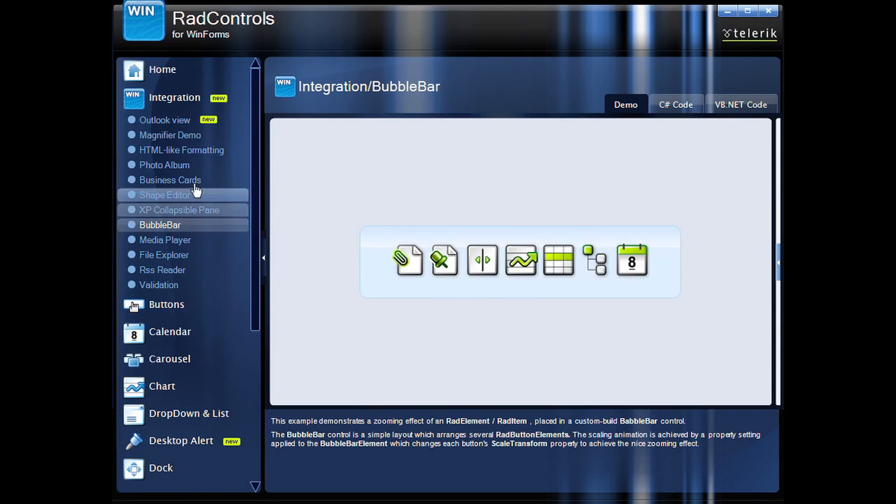
left_click(165, 164)
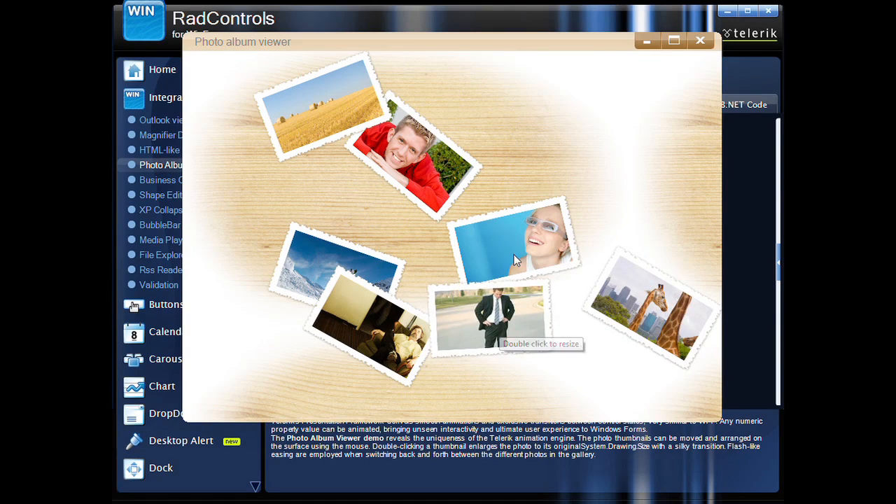
Enlarge a photo, advance to the giraffes photo, close the viewer, and open the Sample Apps portfolio
double_click(489, 315)
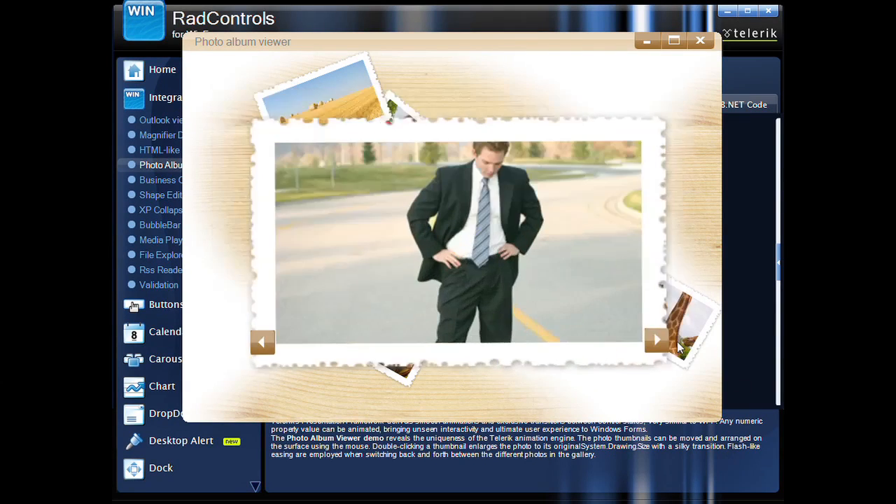
left_click(657, 340)
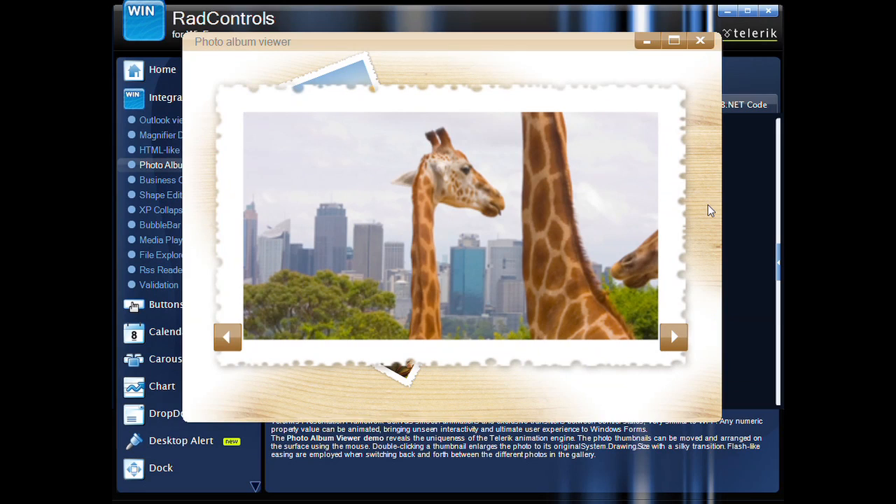
left_click(700, 40)
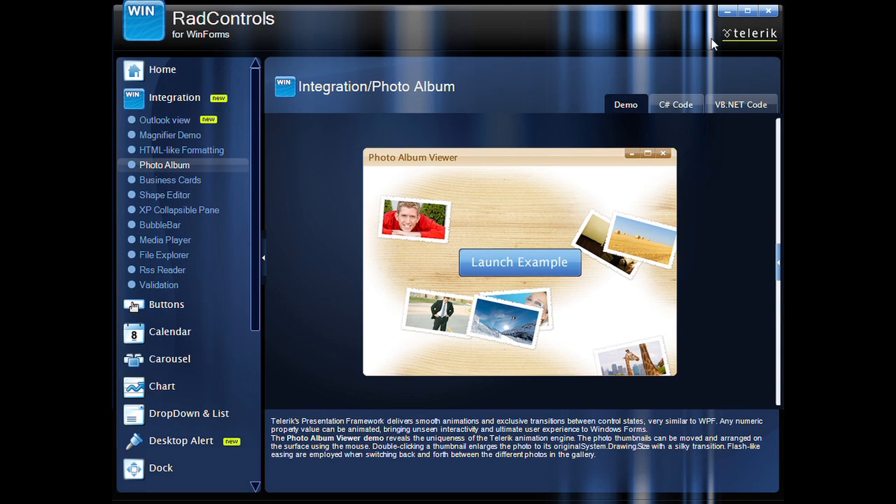
left_click(520, 262)
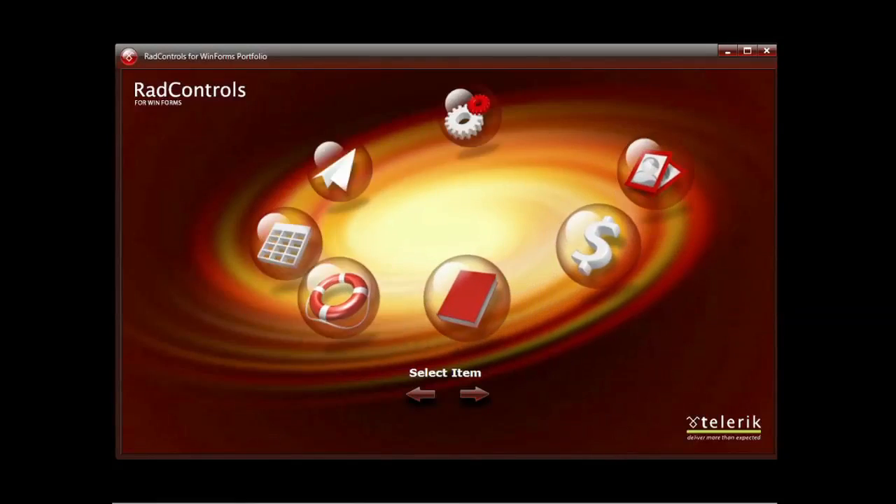
Launch Furniture De Trevi, view Glass Table and Lounge details, and change the Lounge's sales rep
left_click(473, 394)
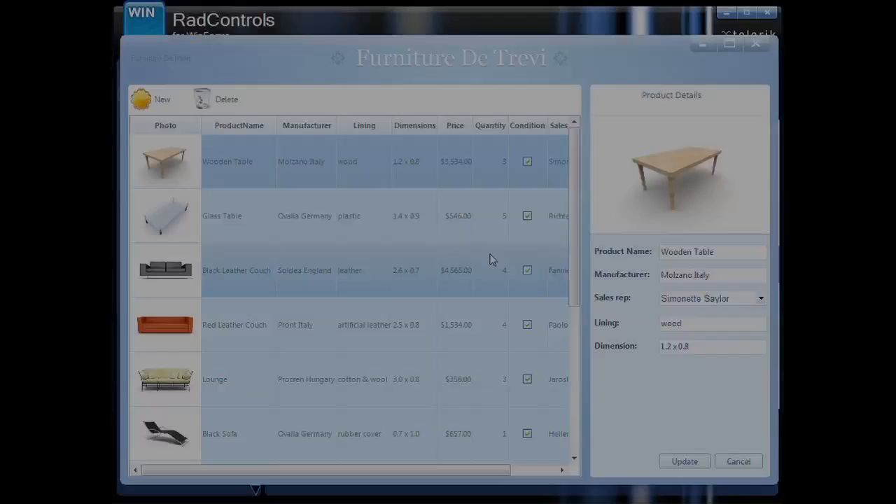
left_click(227, 215)
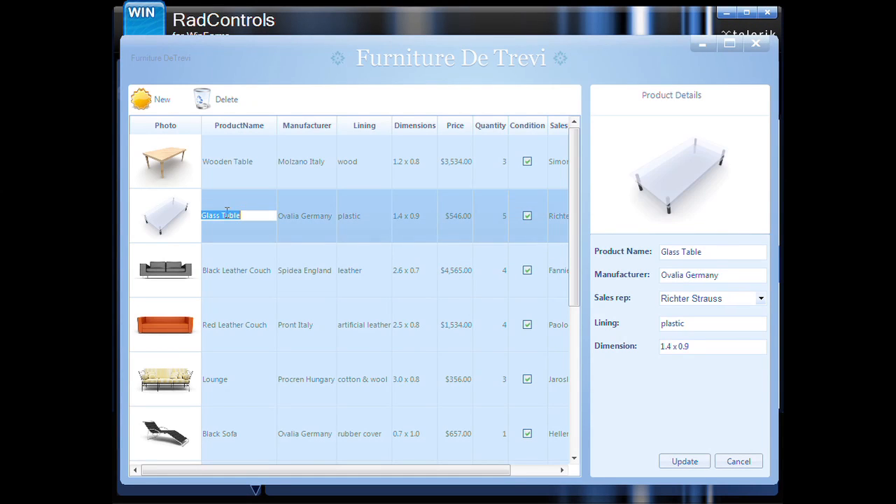
left_click(214, 379)
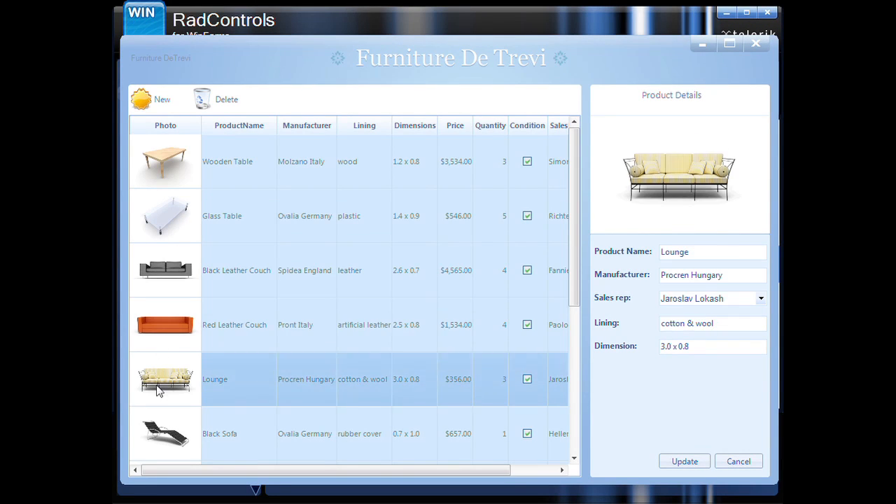
left_click(760, 298)
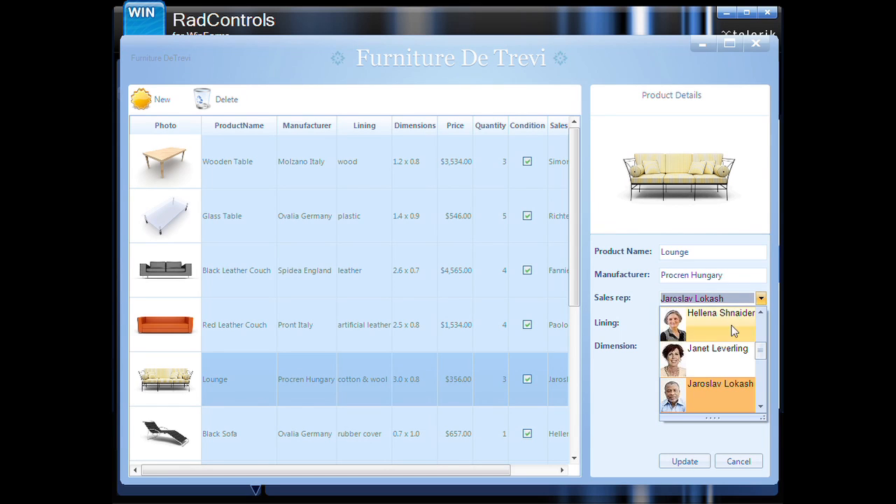
left_click(717, 348)
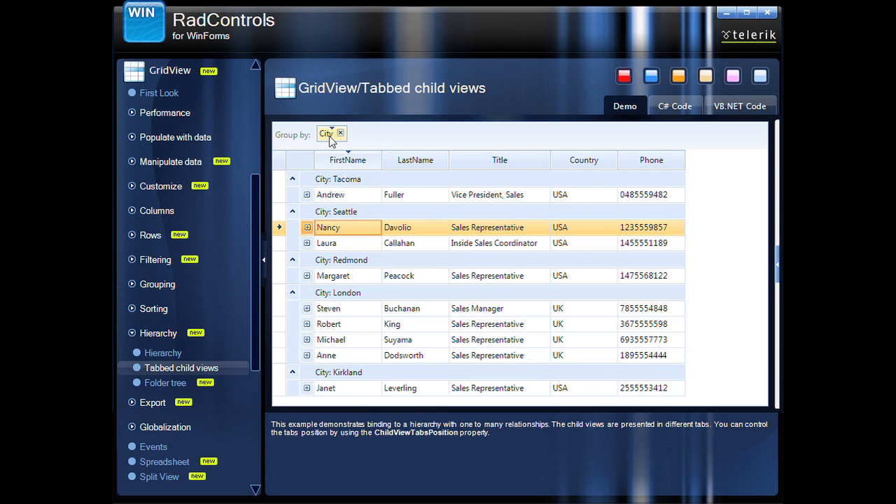
Show the first Seattle employee's child views and performance chart, then export the grid in Export Methods
left_click(306, 227)
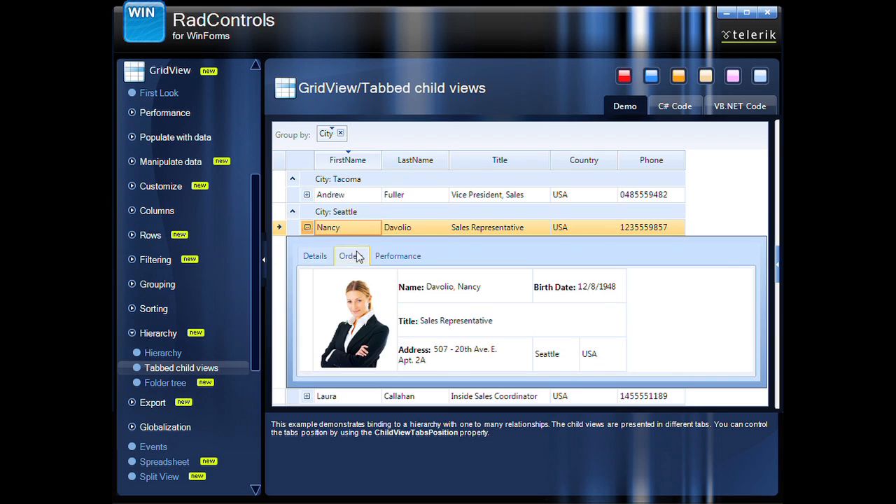
left_click(397, 256)
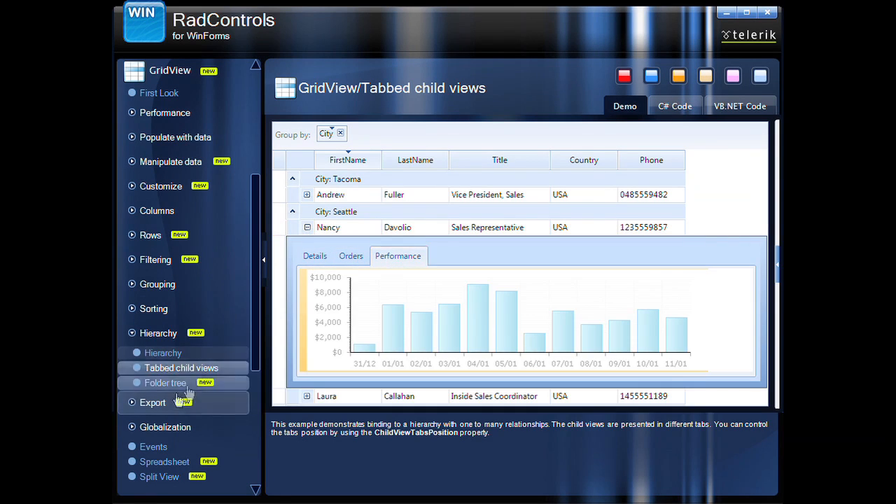
left_click(152, 402)
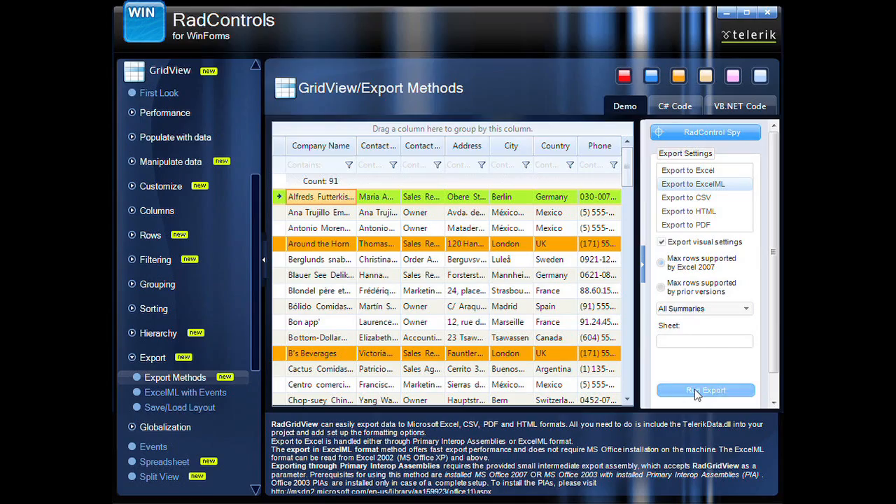
left_click(704, 389)
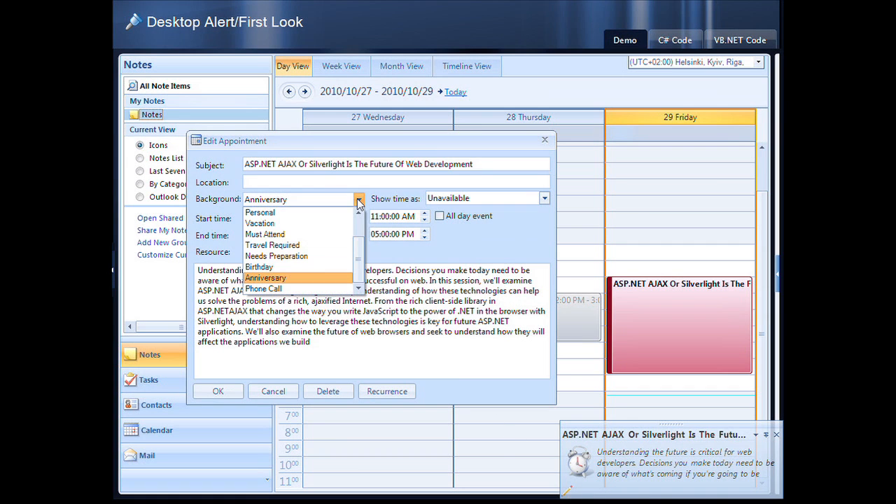
Close the appointment editor, switch the scheduler to Week View, then view the reminders and carousel demos
left_click(218, 390)
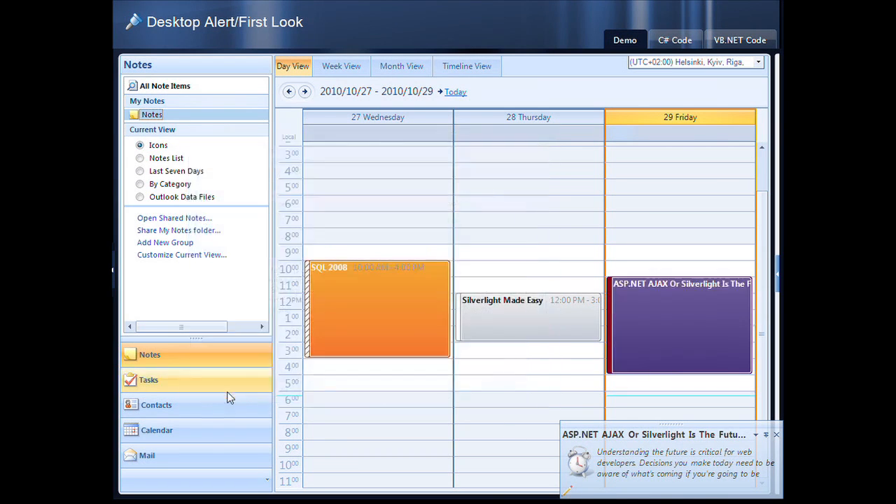
left_click(355, 66)
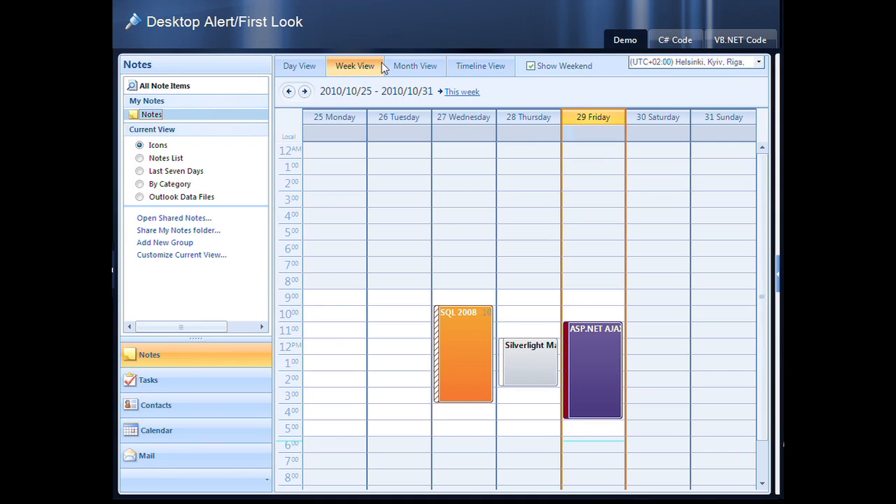
left_click(415, 65)
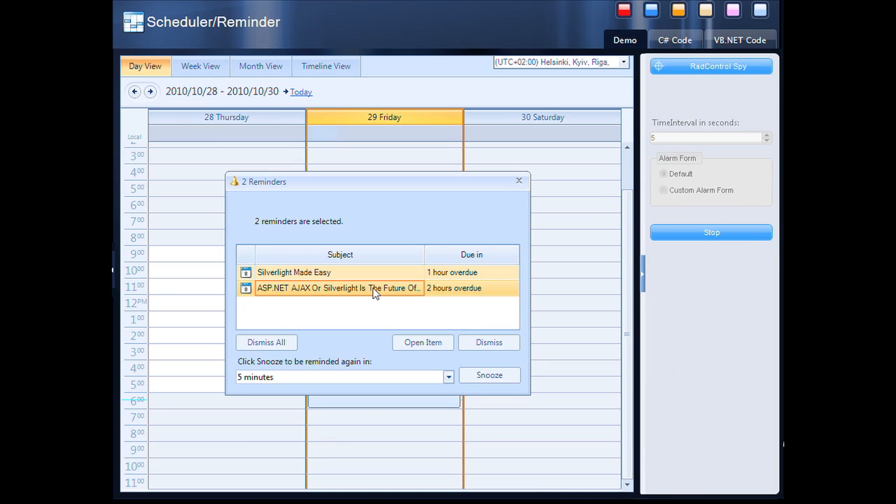
left_click(266, 343)
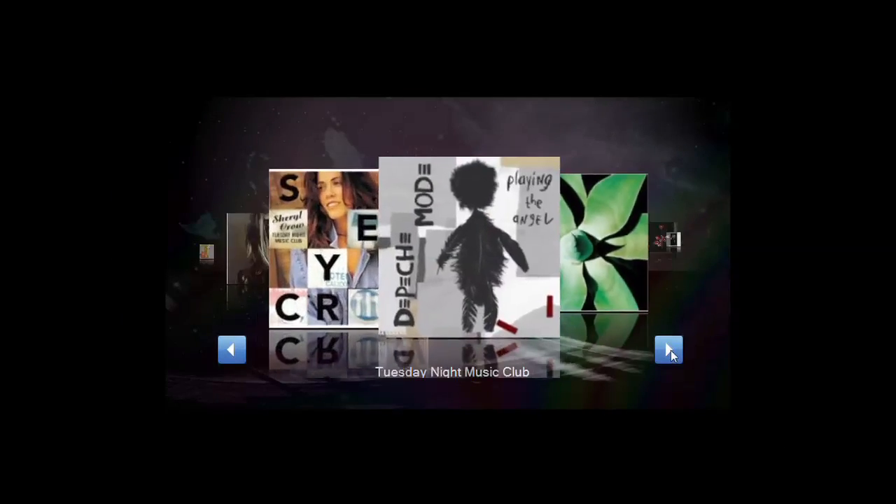
Rotate the album carousel, then load 50,000 nodes in the TreeView performance demo
left_click(669, 350)
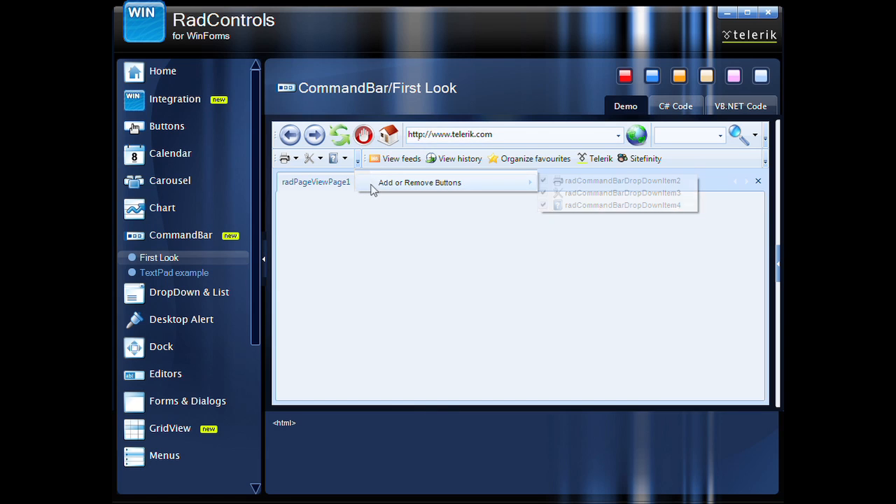
left_click(174, 272)
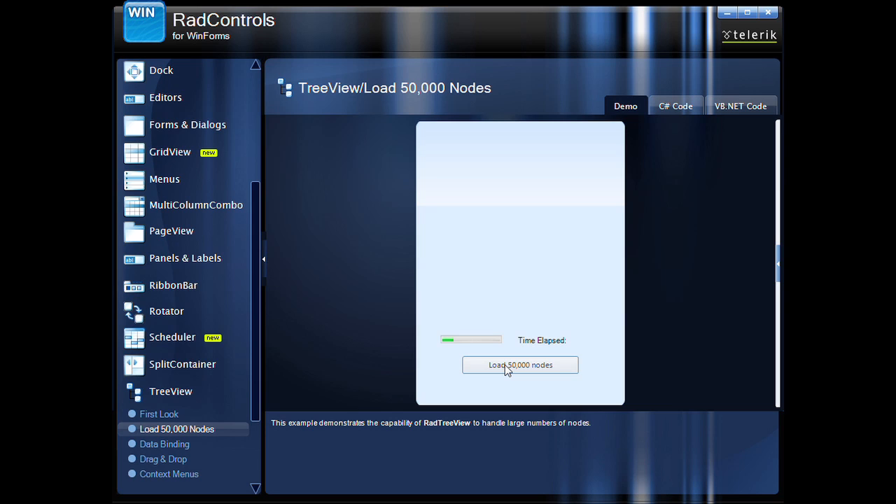
left_click(520, 365)
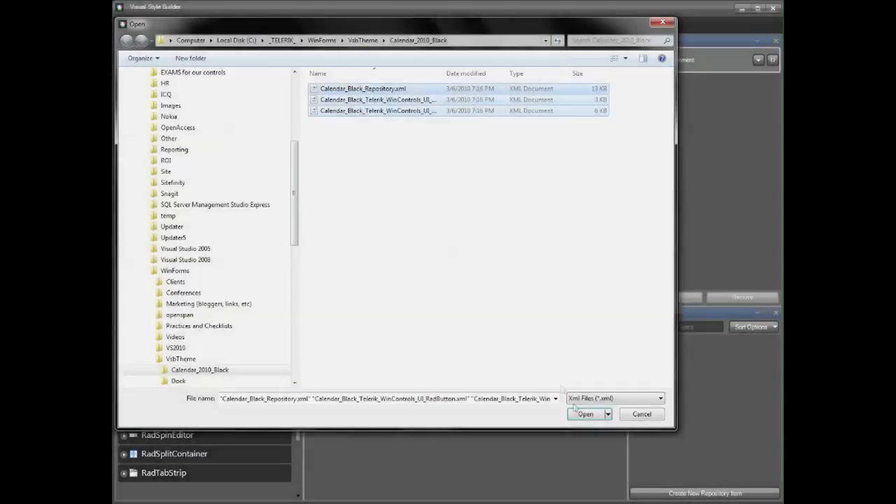
Open the Calendar_Black theme files, show CalendarCellElement states, sort the repository, and apply red fills
left_click(585, 414)
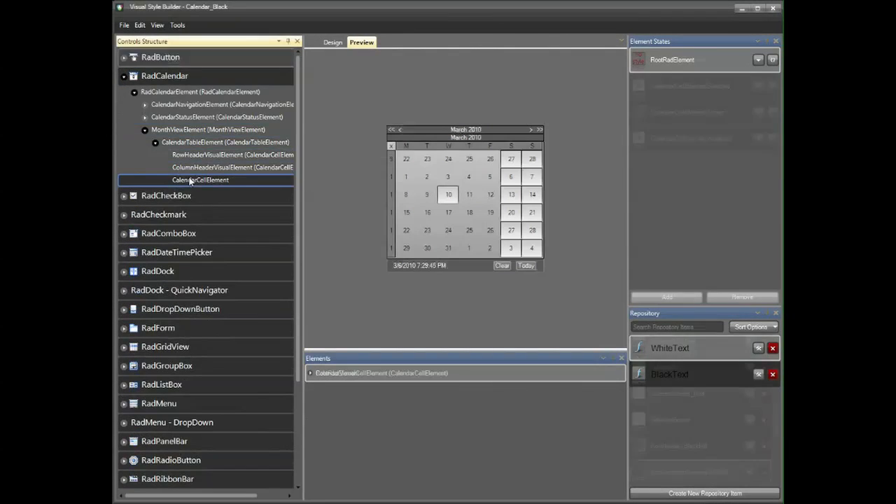
left_click(753, 327)
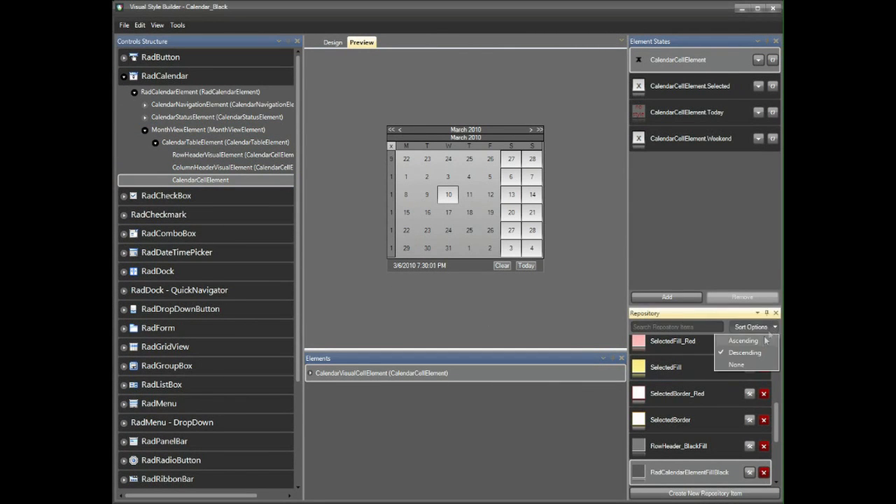
left_click(744, 352)
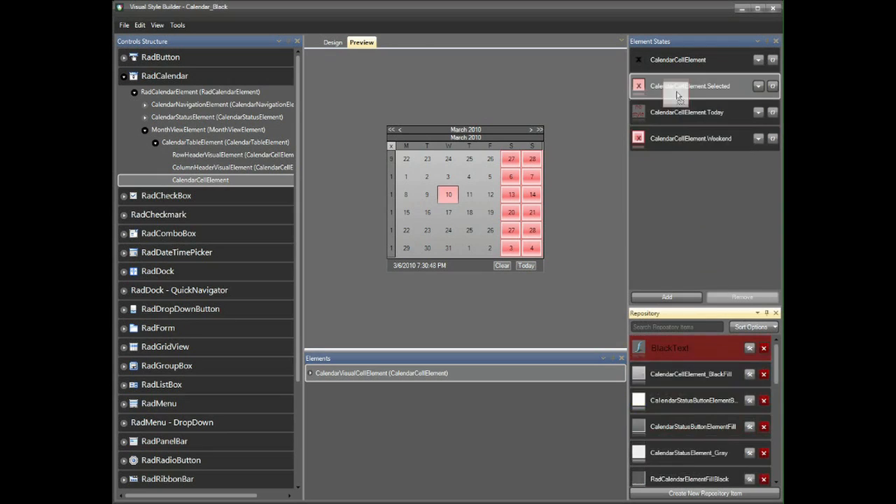
left_click(427, 194)
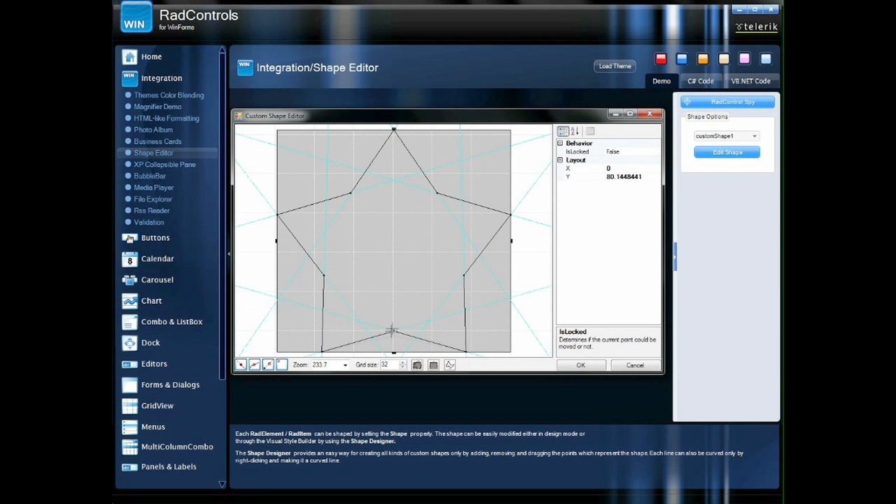
left_click(580, 365)
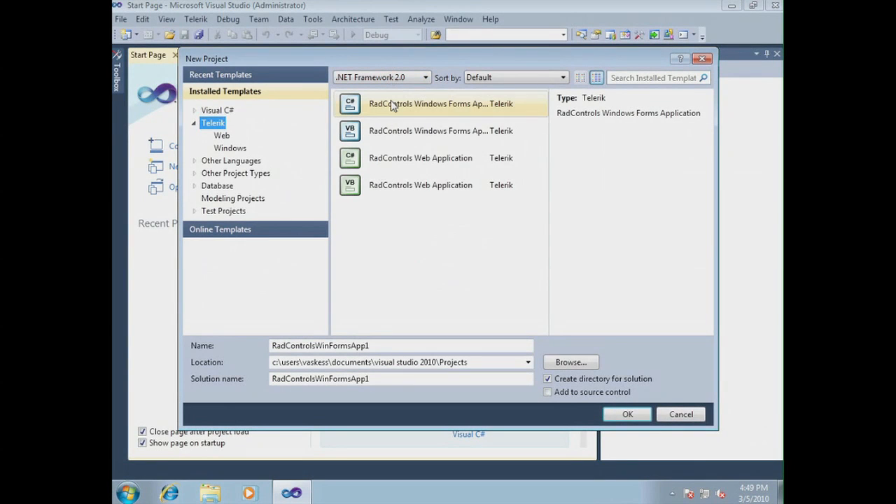
Create the C# RadControls project with GridView, RadDock, UI assemblies and the ControlDefault theme
left_click(626, 413)
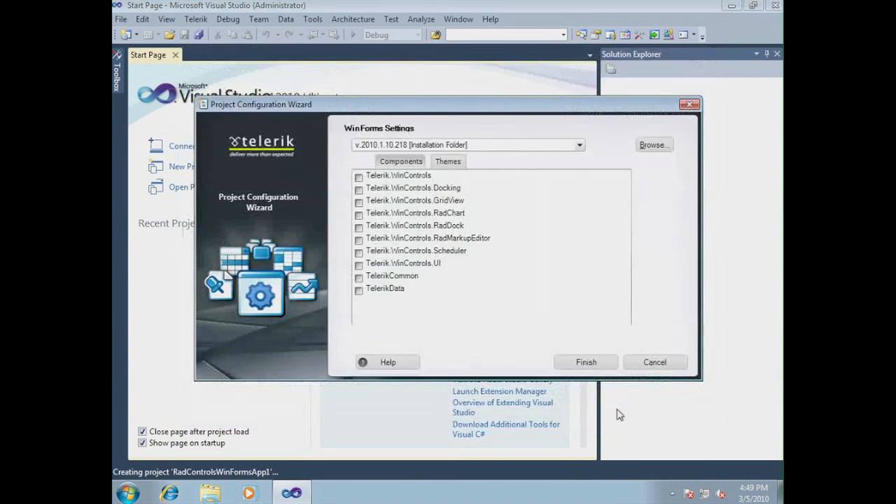
left_click(360, 226)
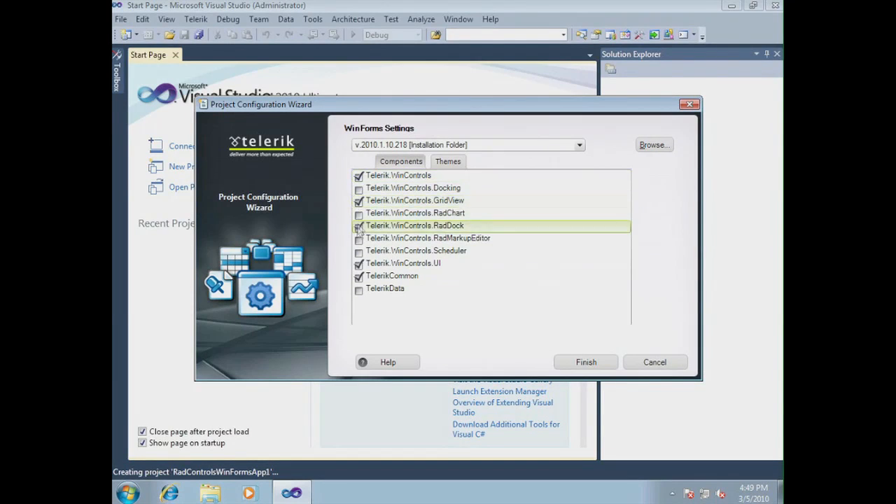
left_click(448, 161)
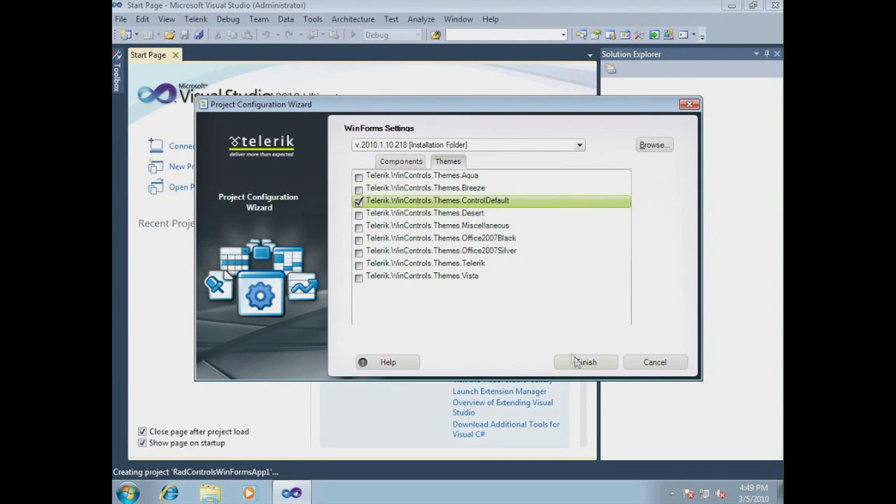
left_click(586, 362)
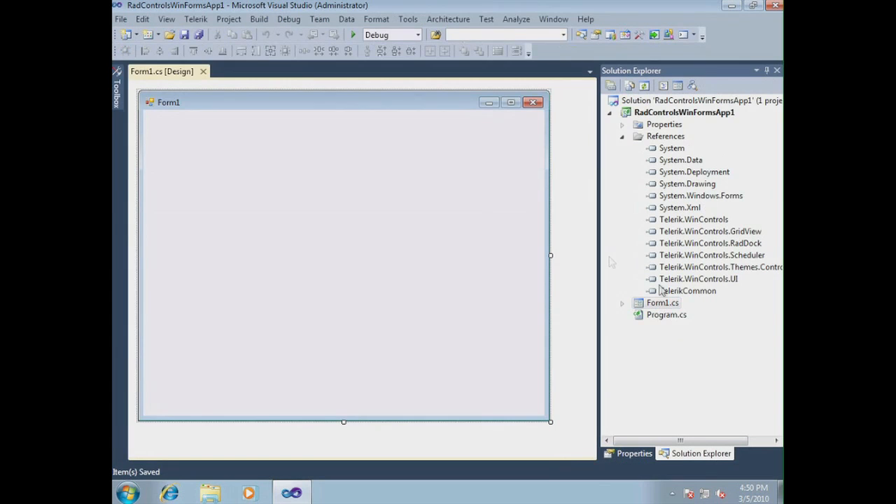
left_click(117, 91)
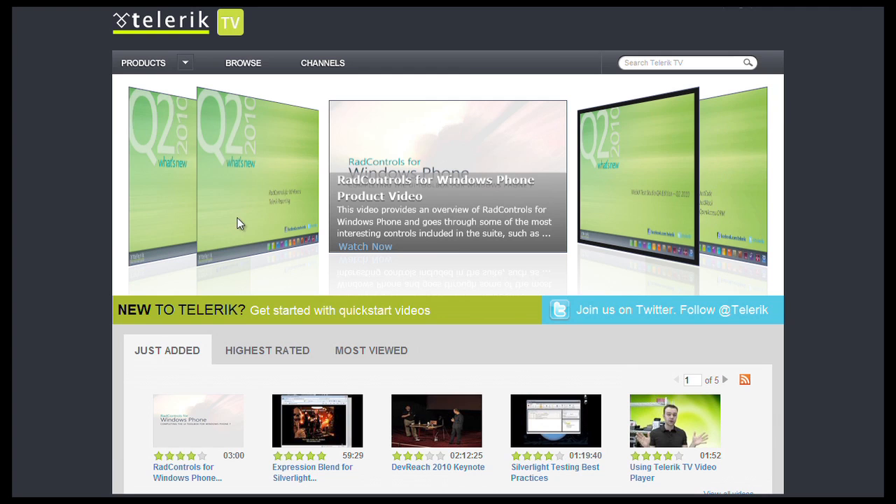
Go to Products > WinForms and open 'What's New in WinForms and Reporting in Q2 2010'
left_click(144, 63)
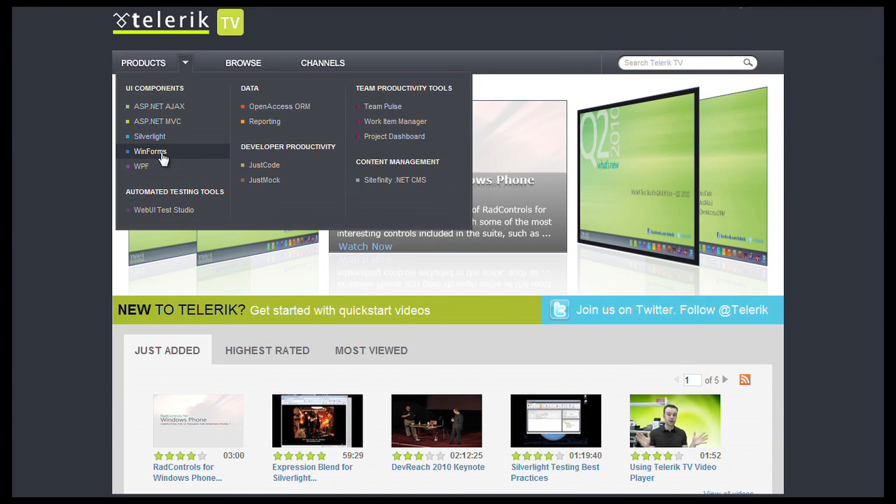
left_click(150, 151)
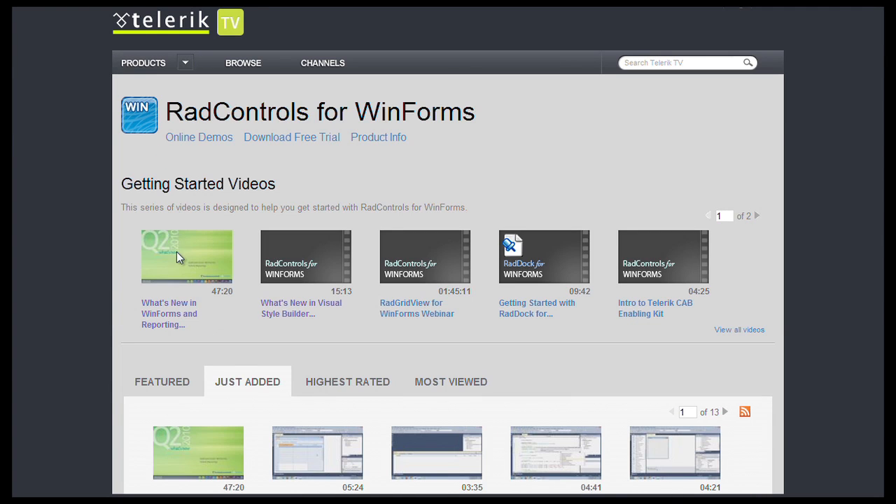
left_click(186, 256)
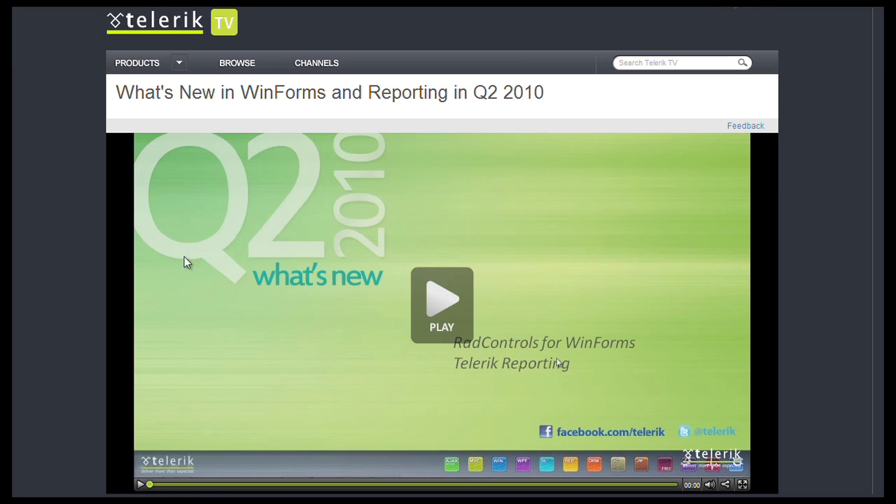